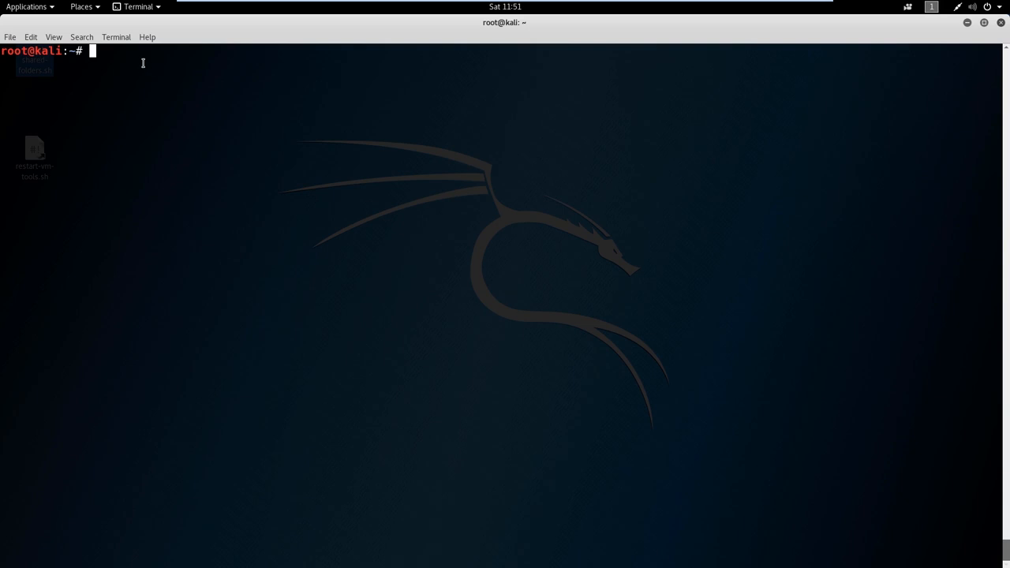
Step: Run ifconfig to list eth0 (192.168.134.164) and loopback lo (127.0.0.1)
type("if")
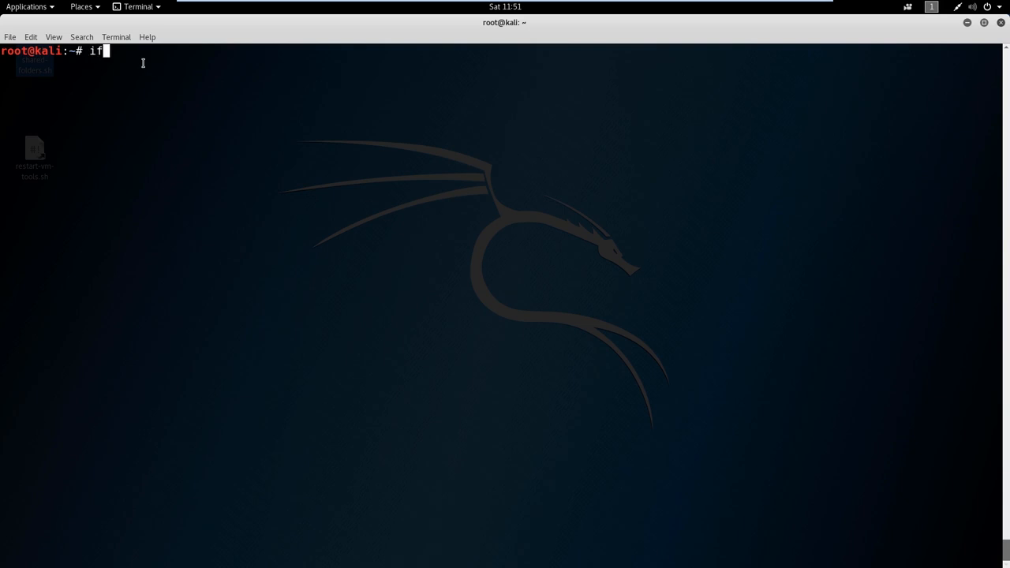
type("config")
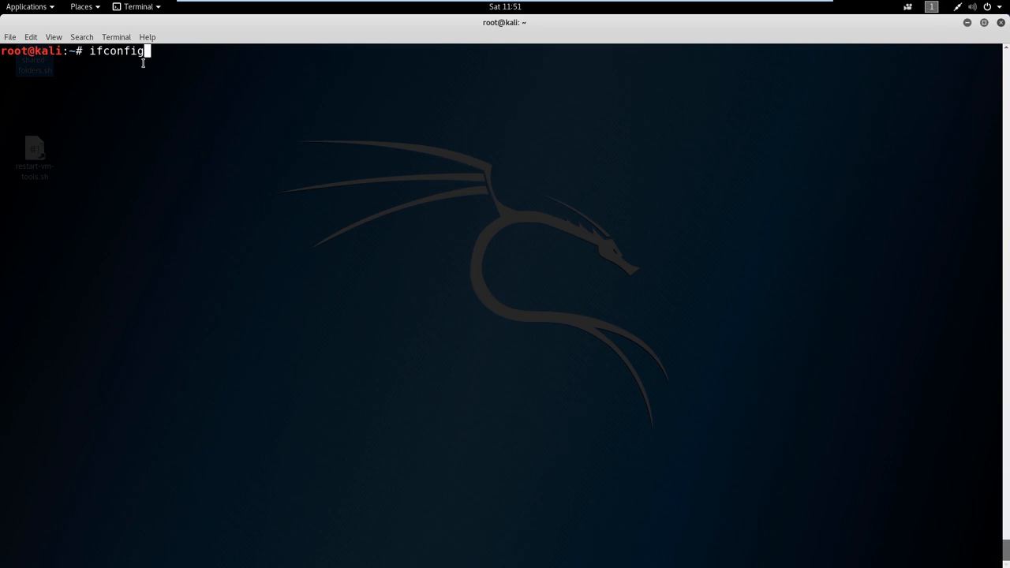
key("Return")
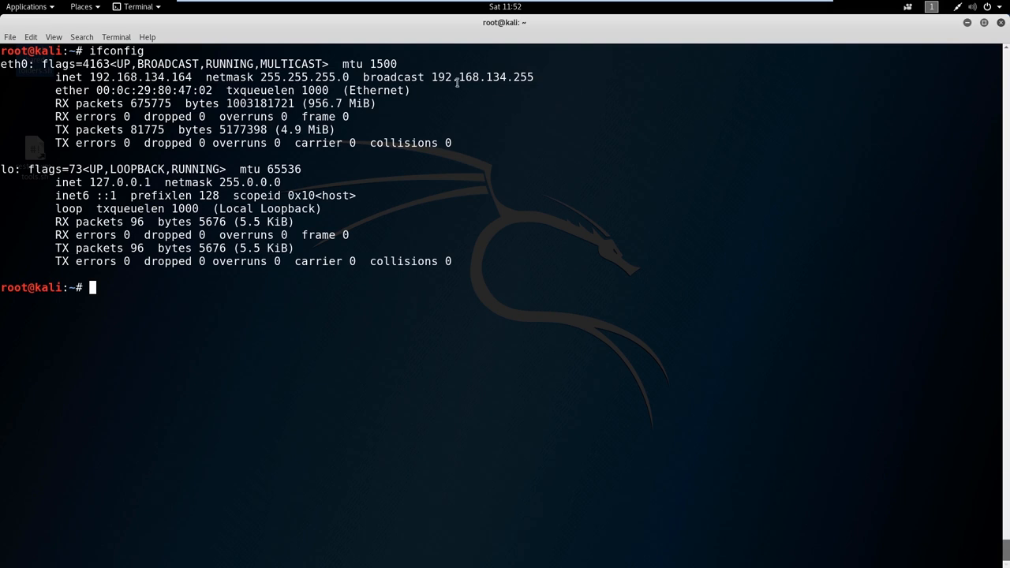
mouse_move(76, 104)
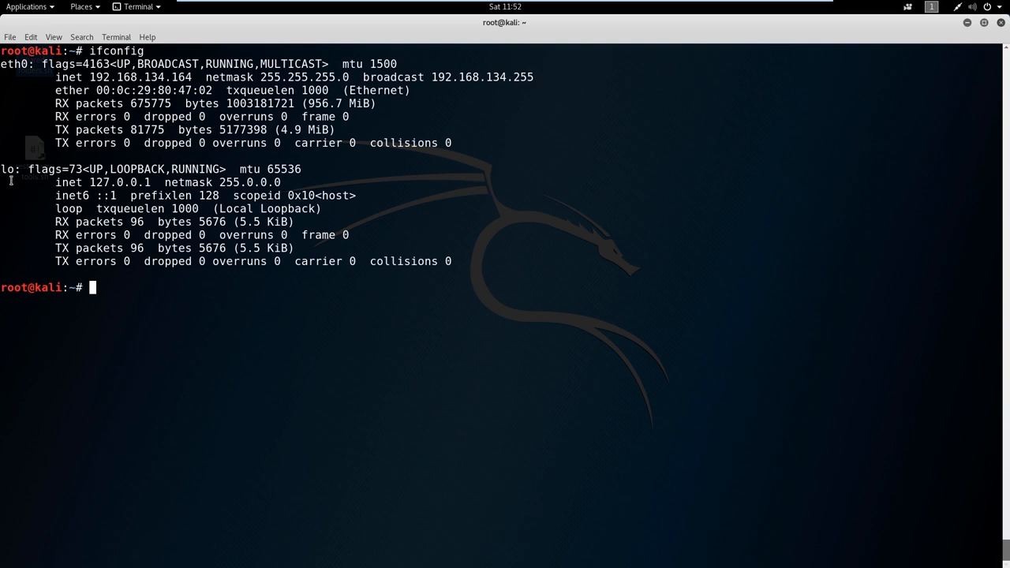
mouse_move(10, 197)
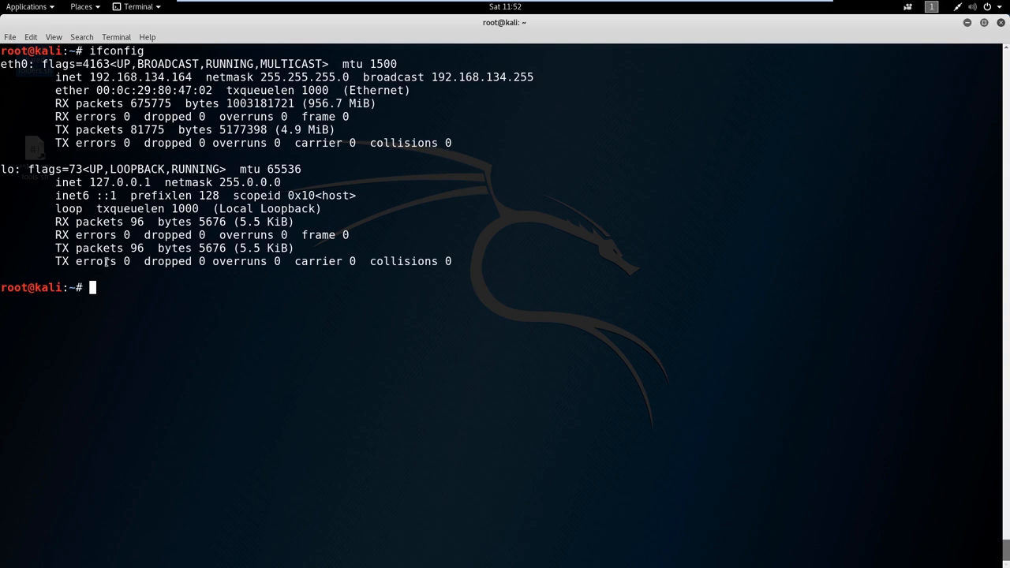
mouse_move(118, 208)
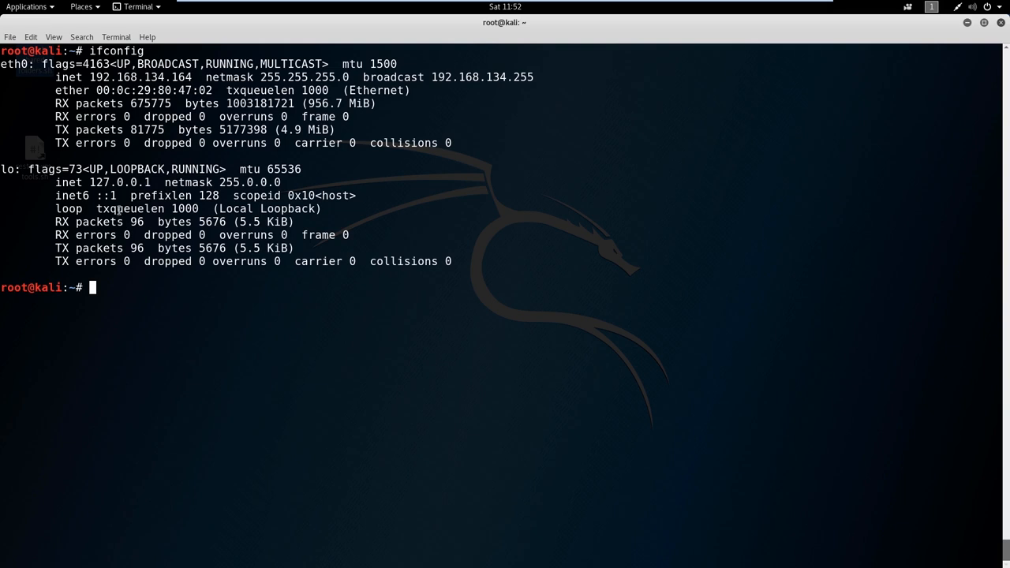
mouse_move(176, 176)
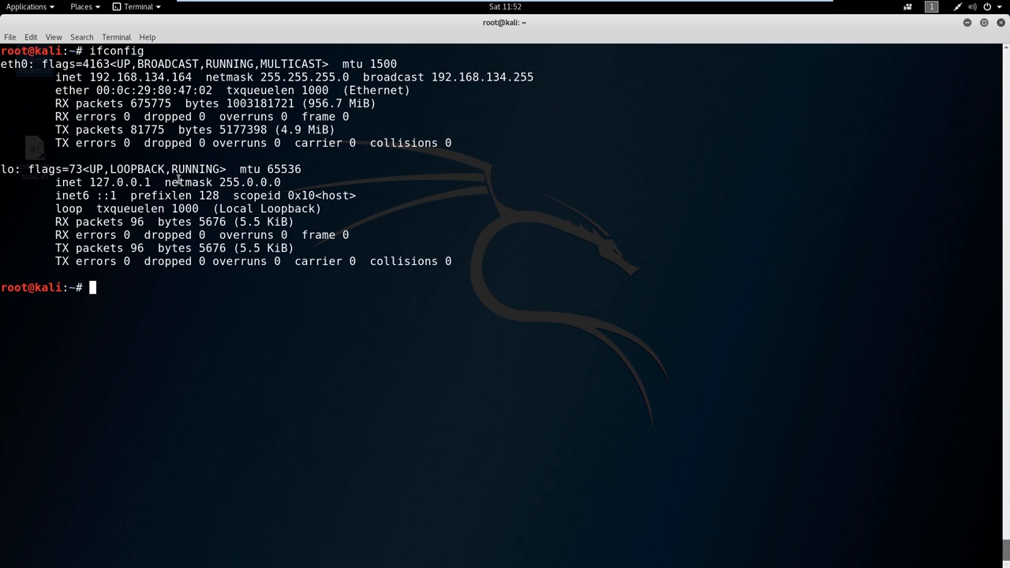
mouse_move(131, 288)
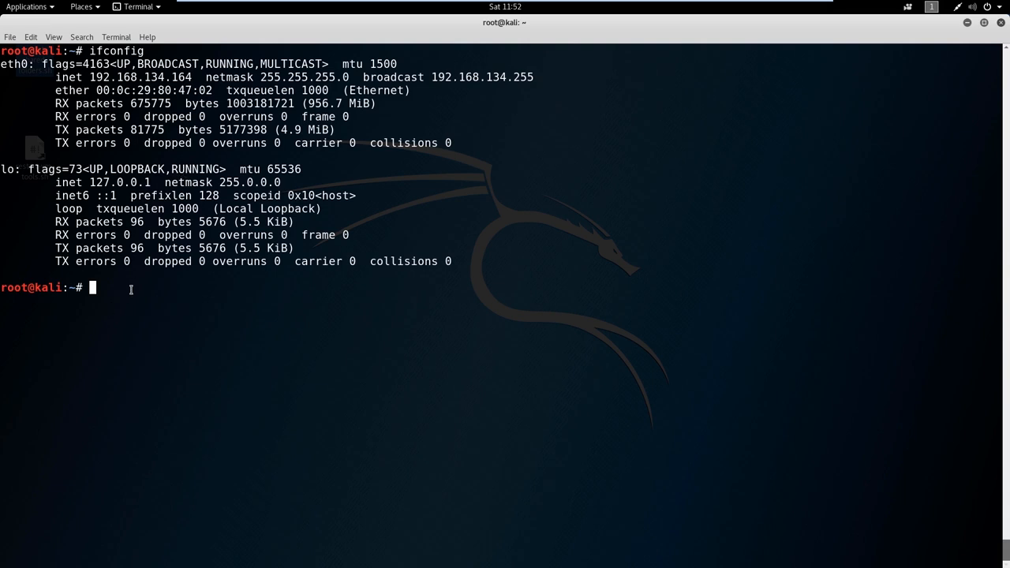
Step: Run iwconfig, which reports no wireless extensions for eth0 or lo
type("iwconfig")
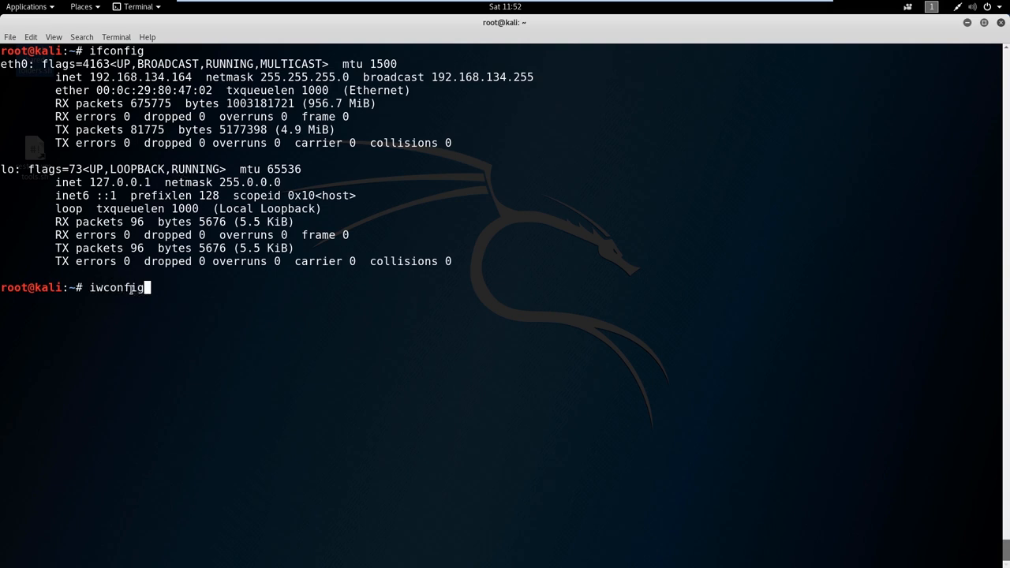
key("Return")
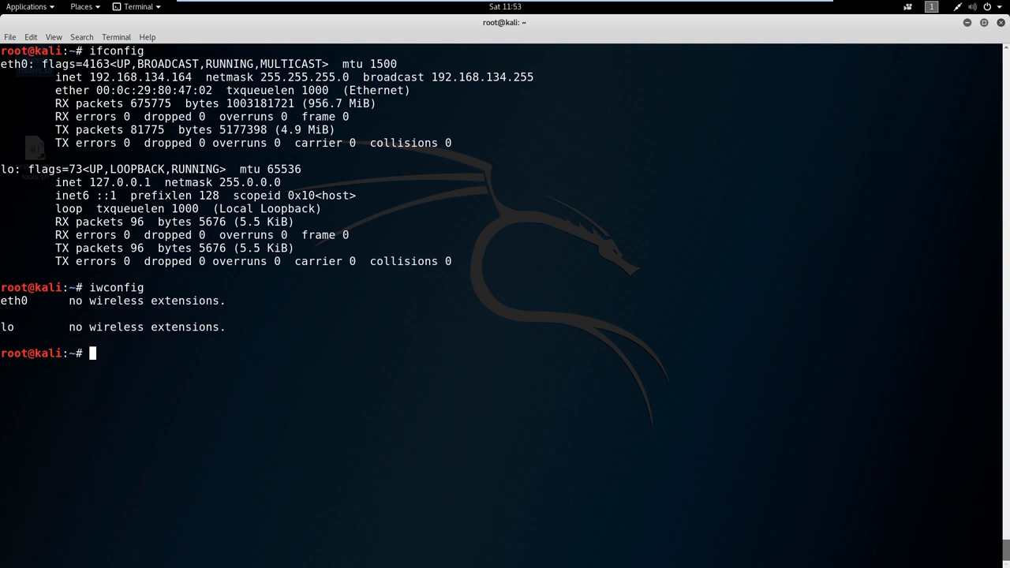
mouse_move(178, 350)
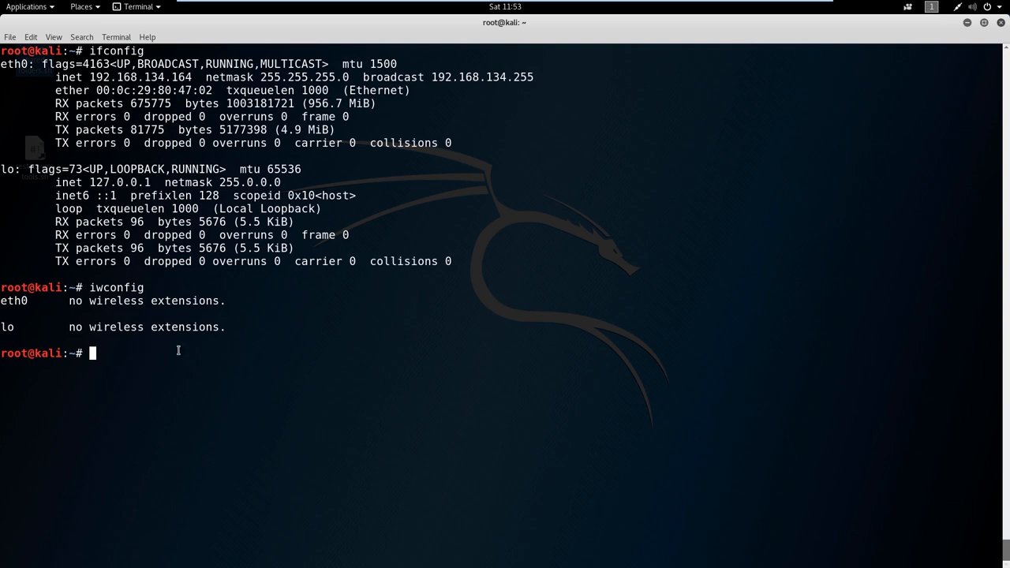
Step: Start a ping command to 192.168.15.1 to check the host responds
type("pin")
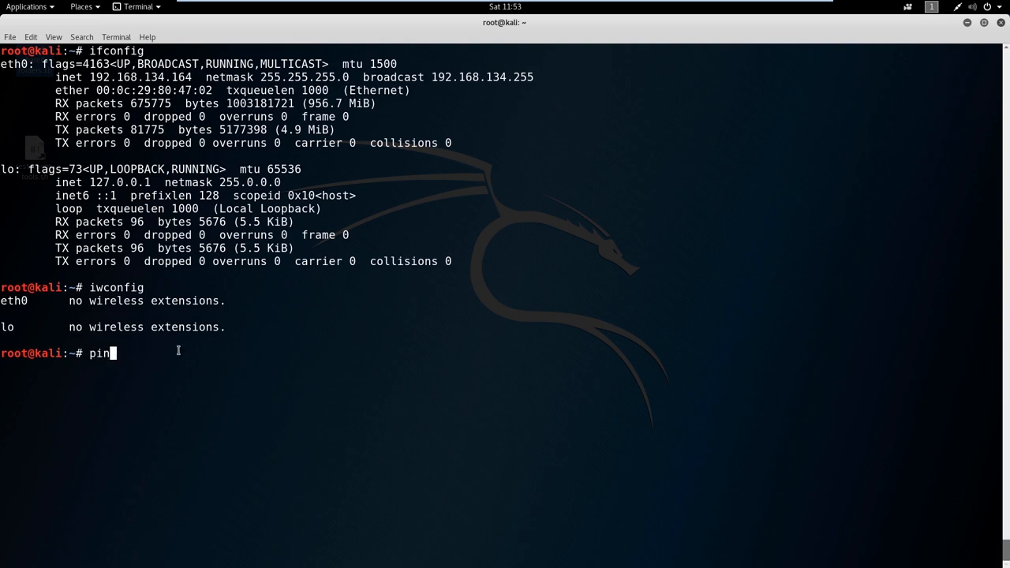
type("g")
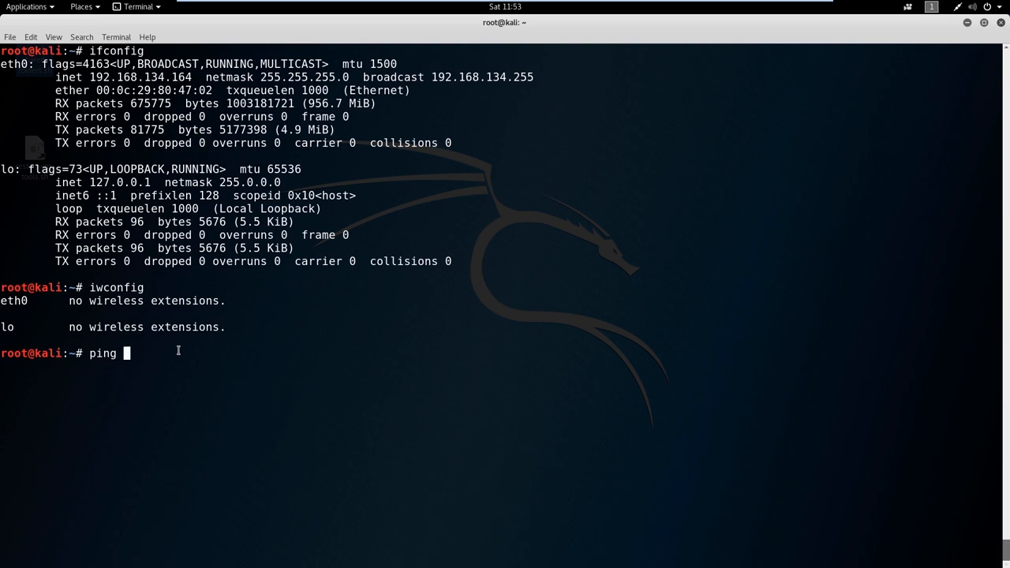
type("192.")
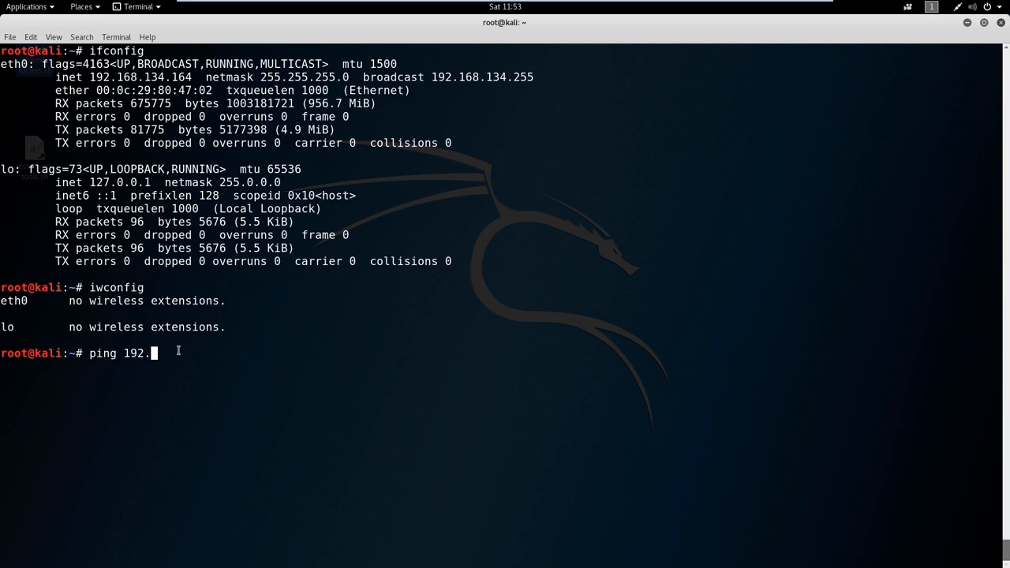
type("168.15.1")
type("ping 192.168.16.1")
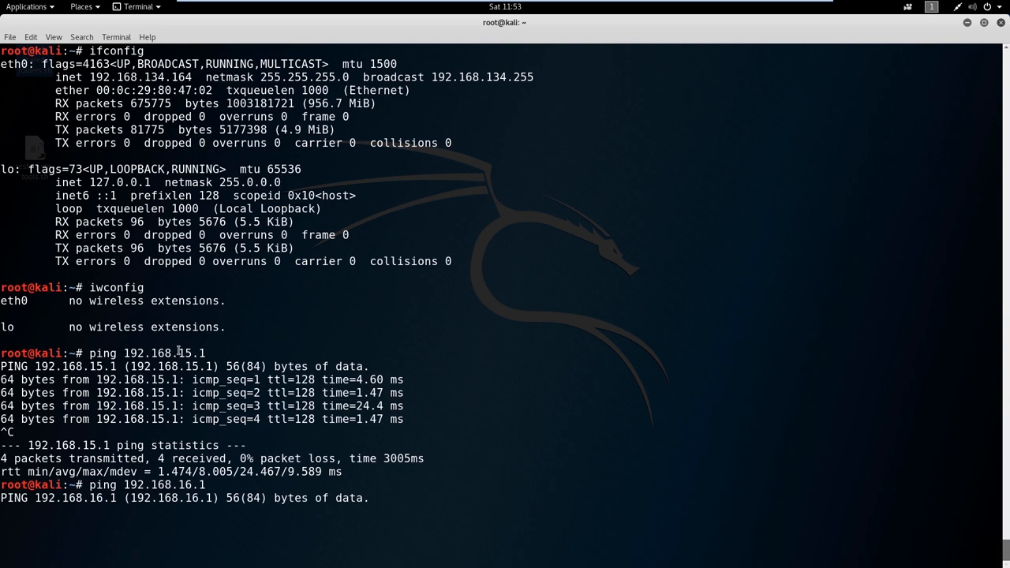
mouse_move(181, 366)
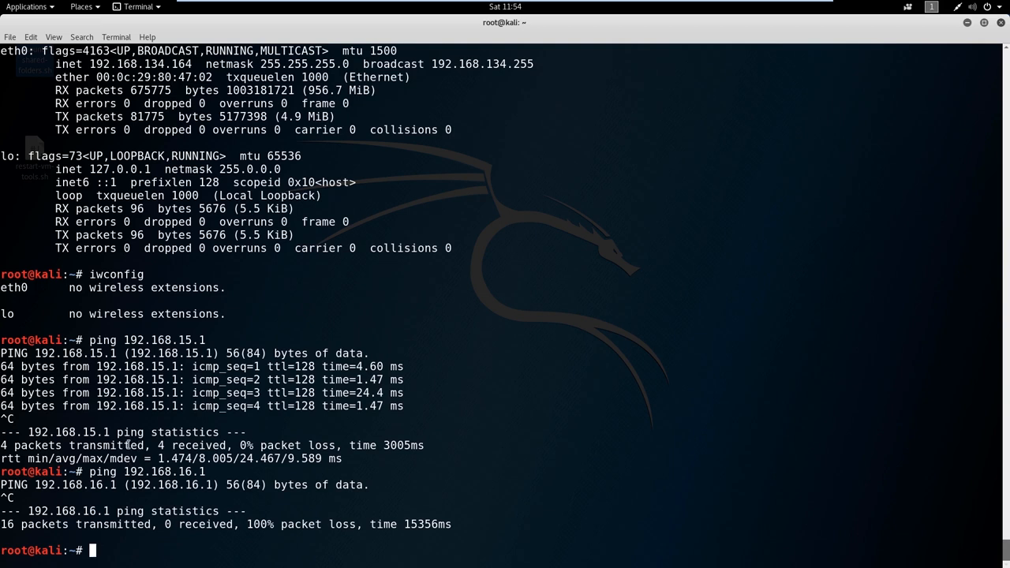
mouse_move(139, 445)
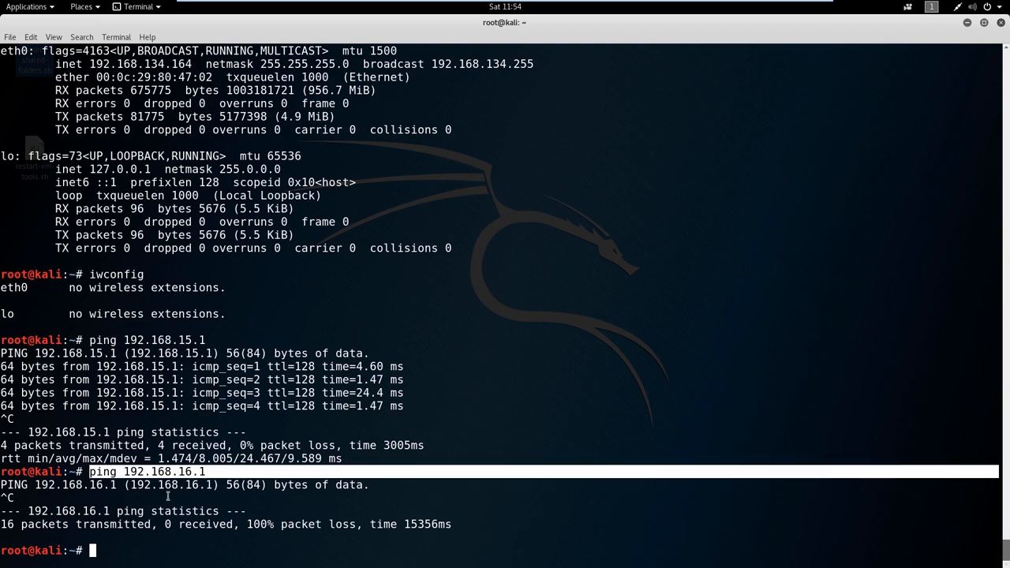
mouse_move(164, 498)
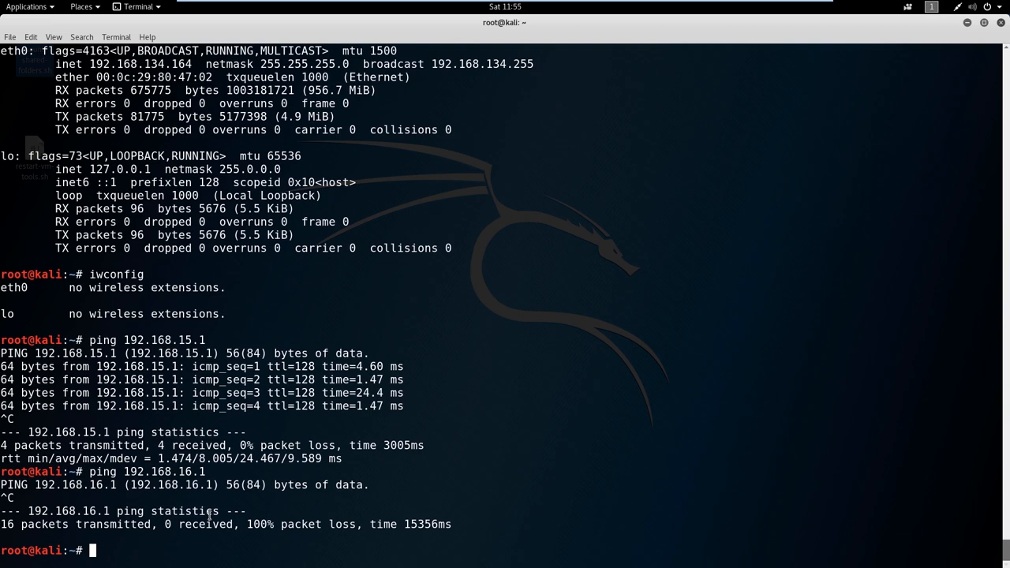
Step: Run arp -a to list eth0 neighbours 192.168.134.254 and gateway 192.168.134.2
type("arp")
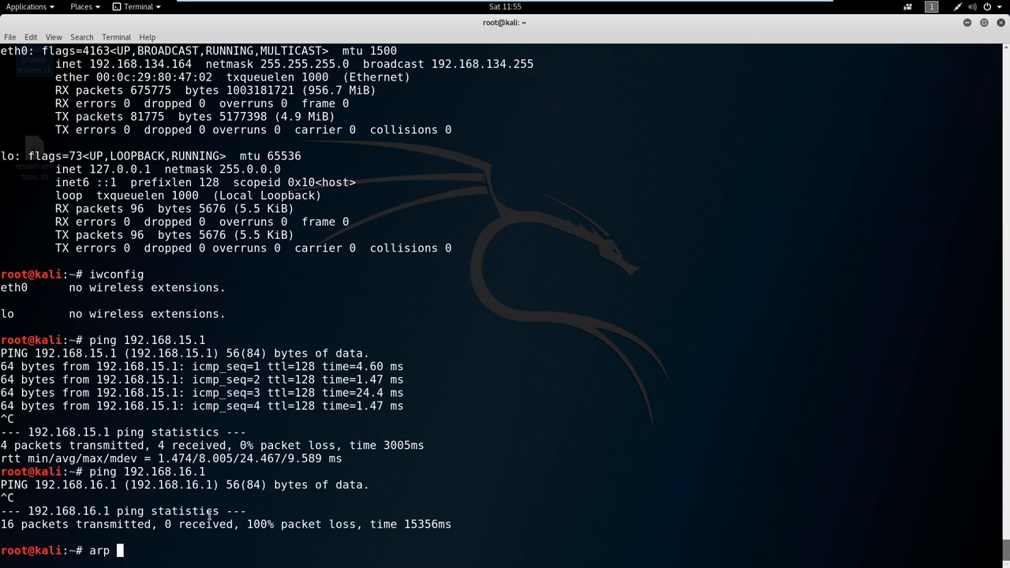
type("-a")
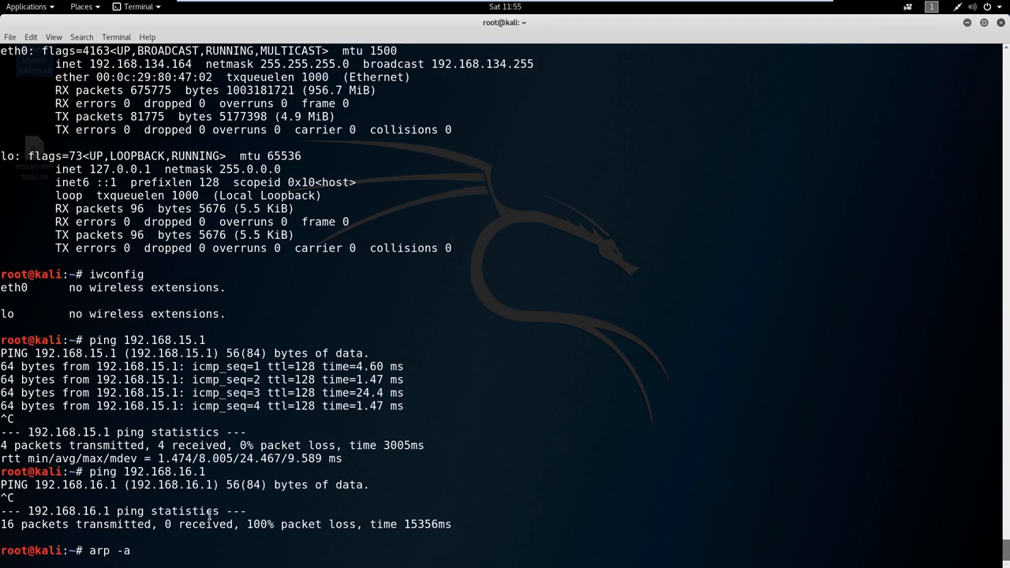
key("Return")
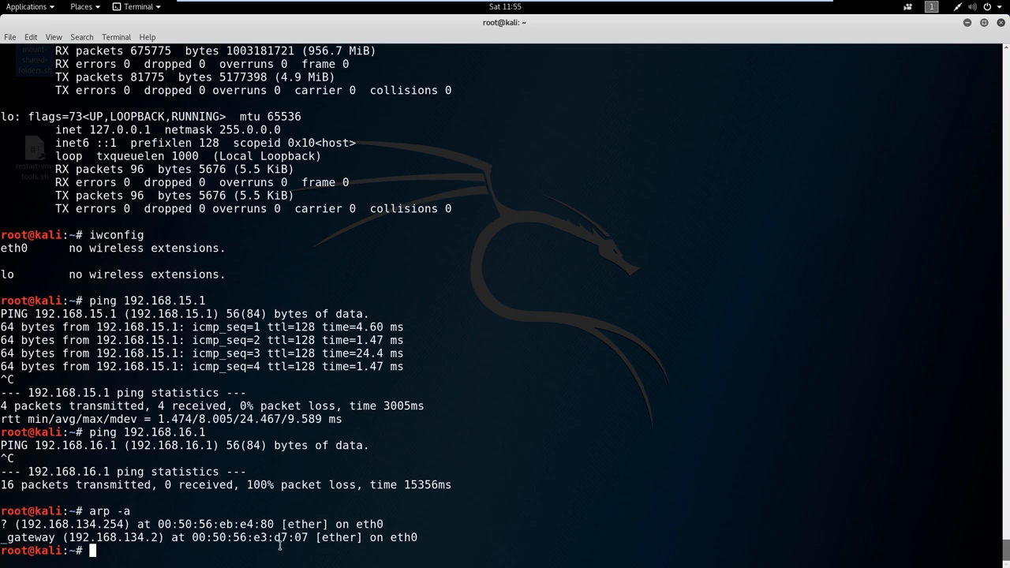
mouse_move(123, 538)
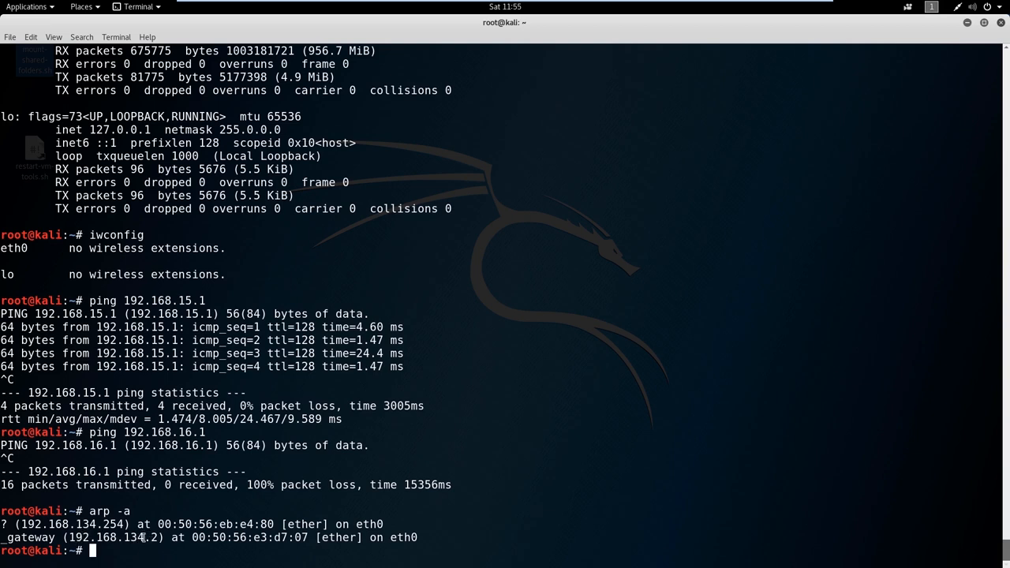
mouse_move(327, 554)
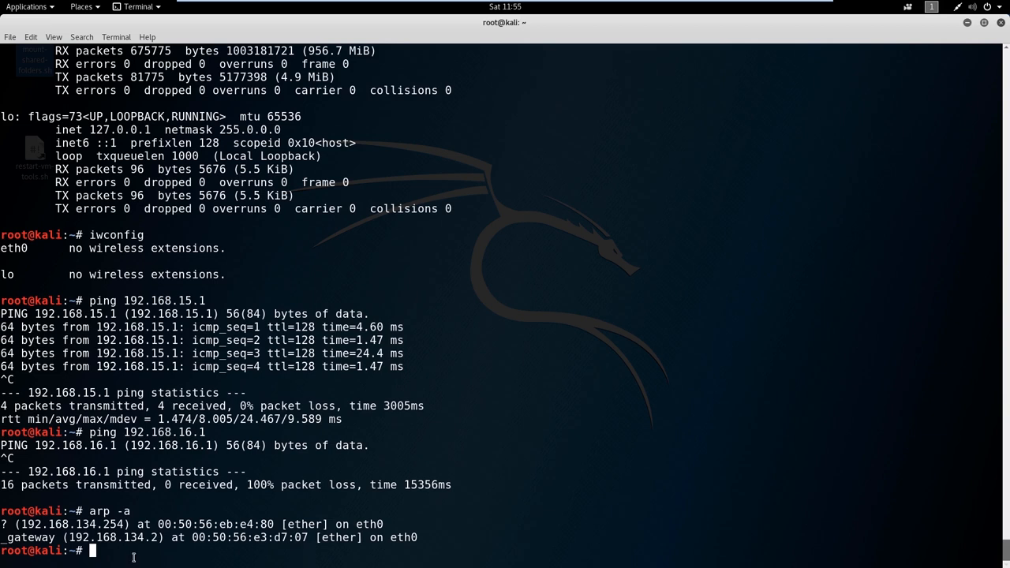
mouse_move(108, 562)
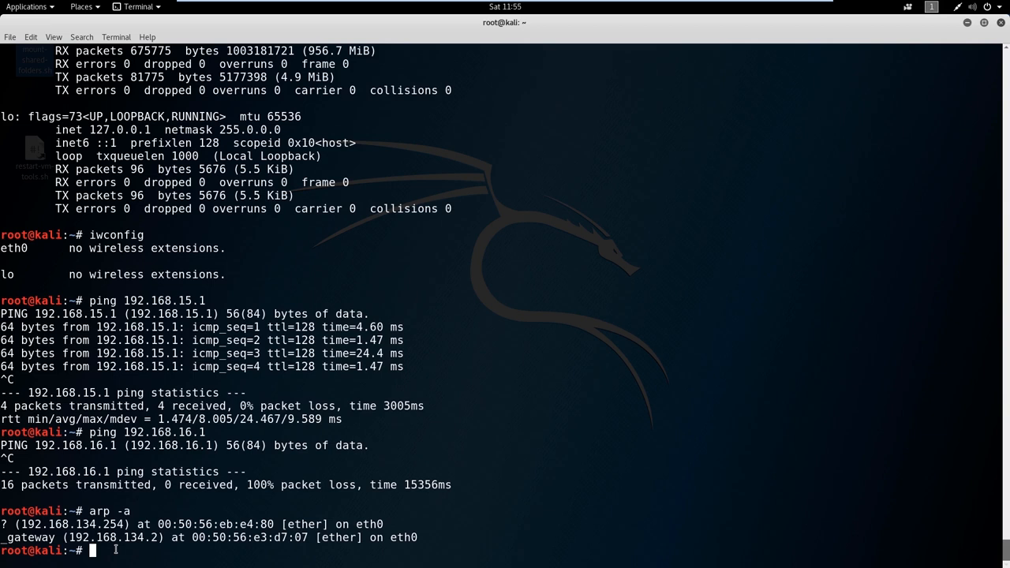
mouse_move(139, 549)
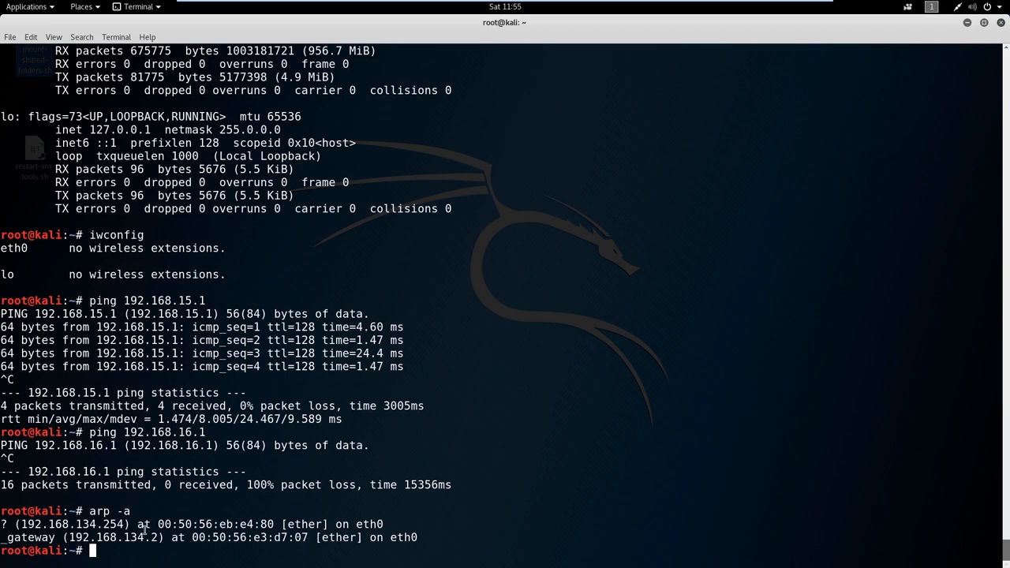
Step: Run netstat -ano and scroll through the active connections and UNIX domain sockets
type("netstat")
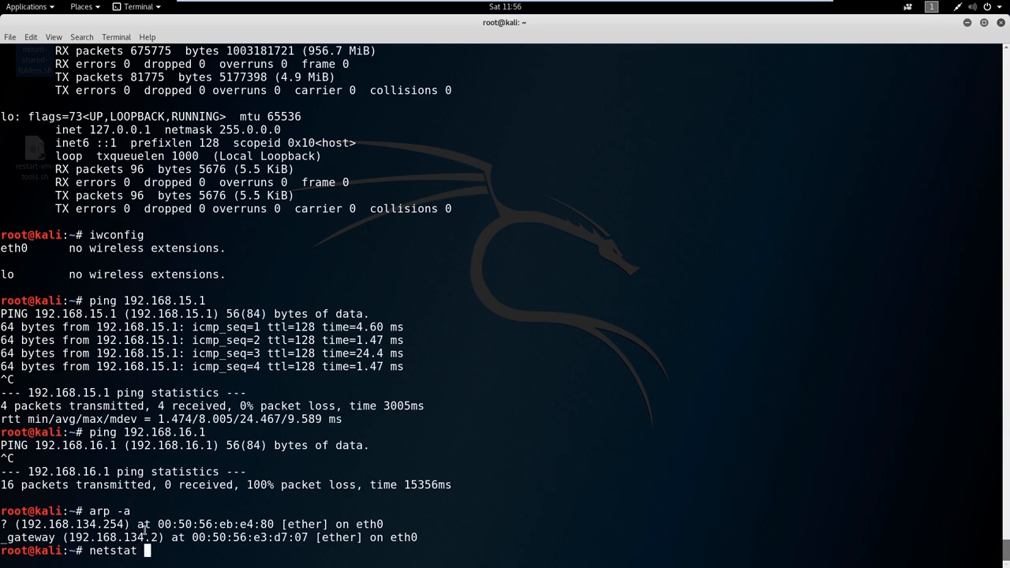
type("-ano")
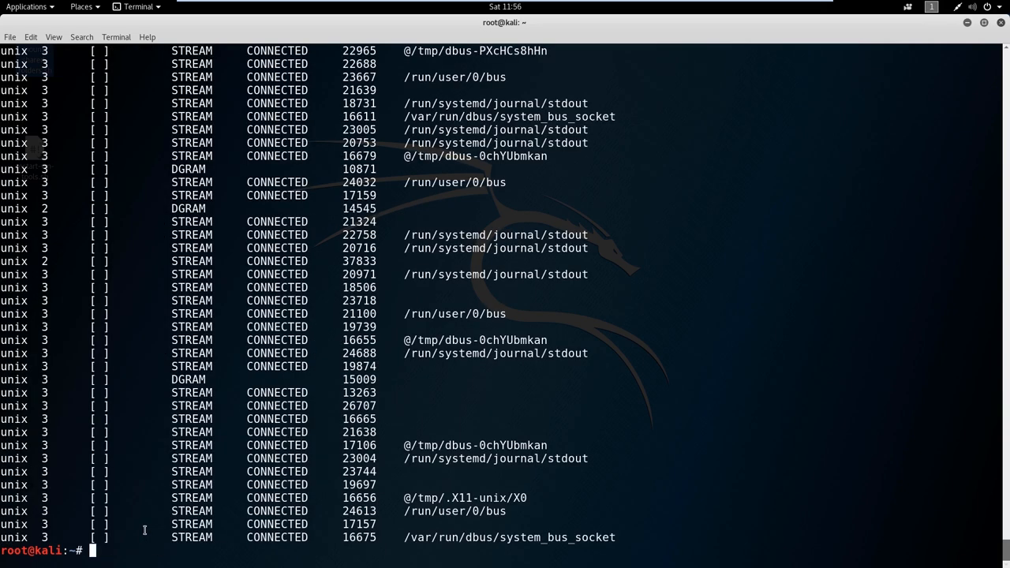
mouse_move(966, 531)
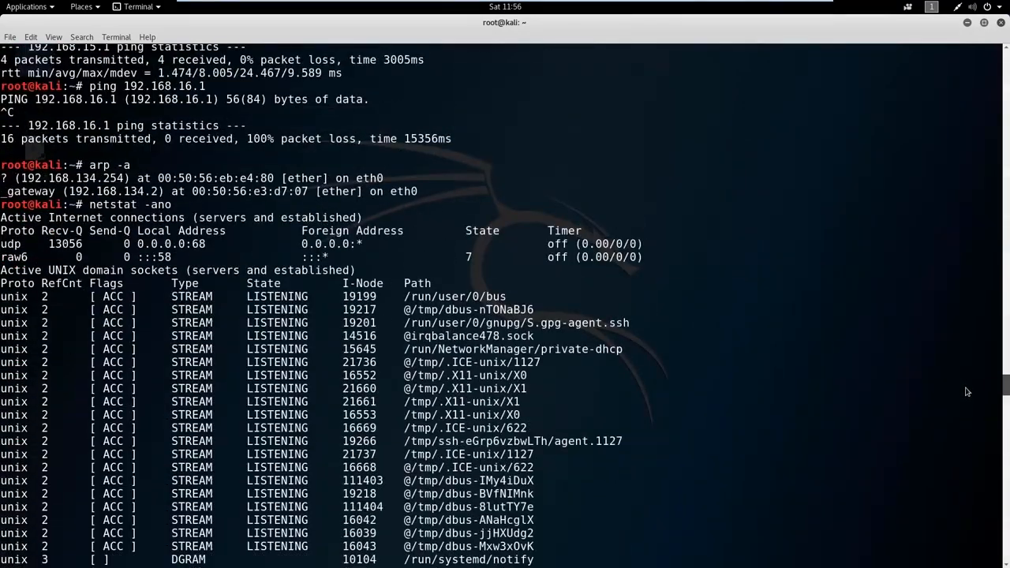
scroll("down", 3)
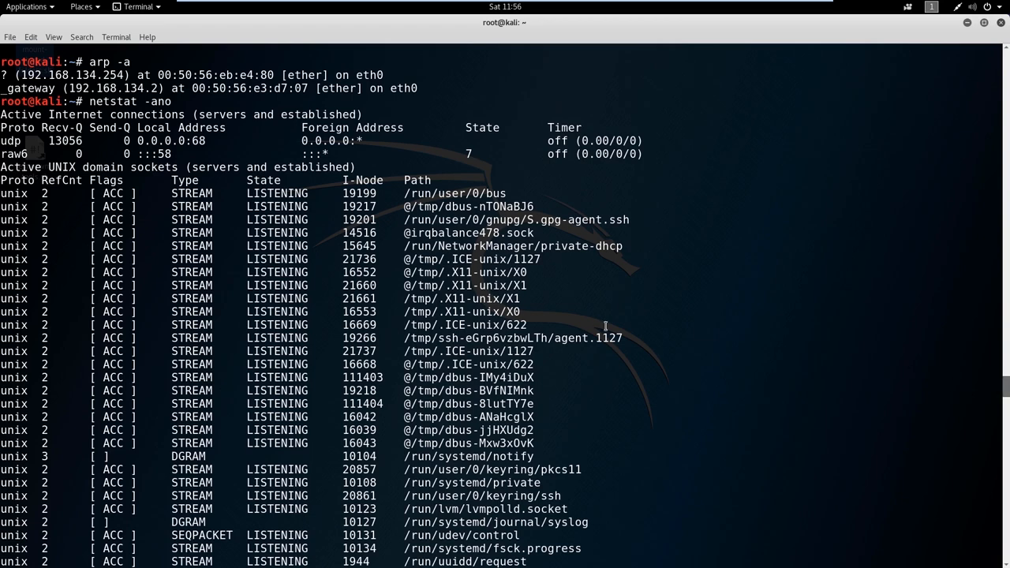
scroll("down", 3)
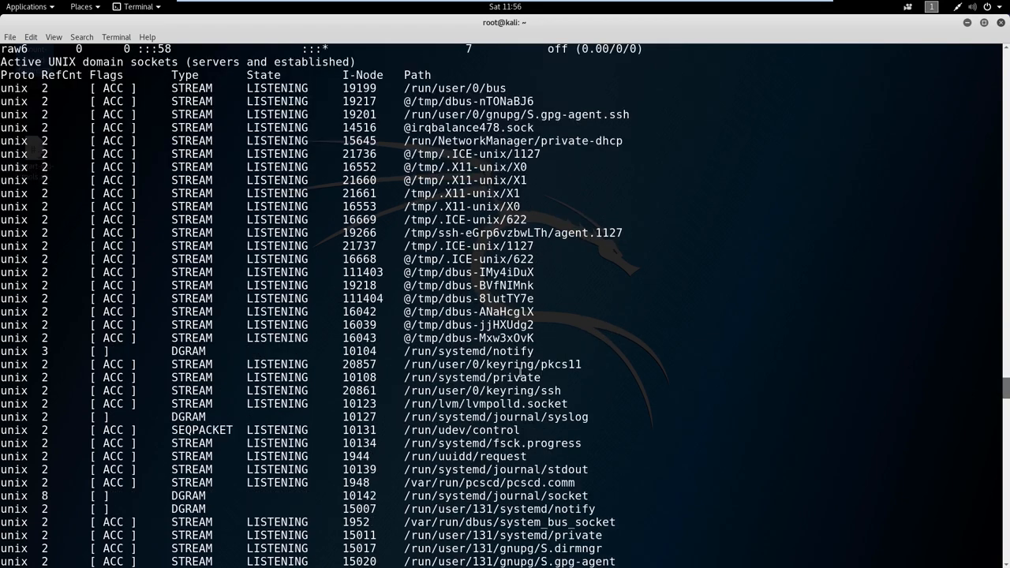
mouse_move(635, 324)
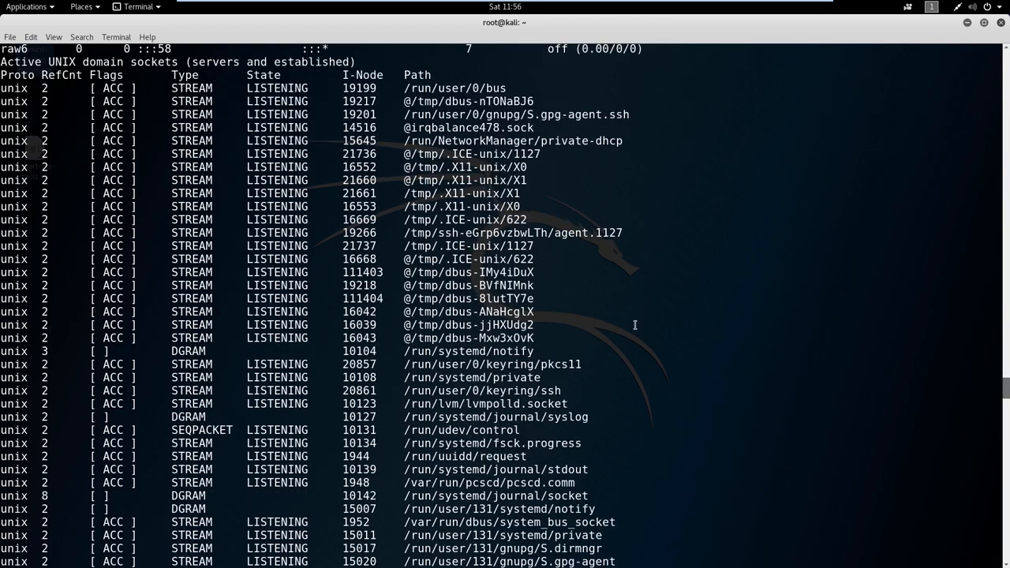
scroll("down", 3)
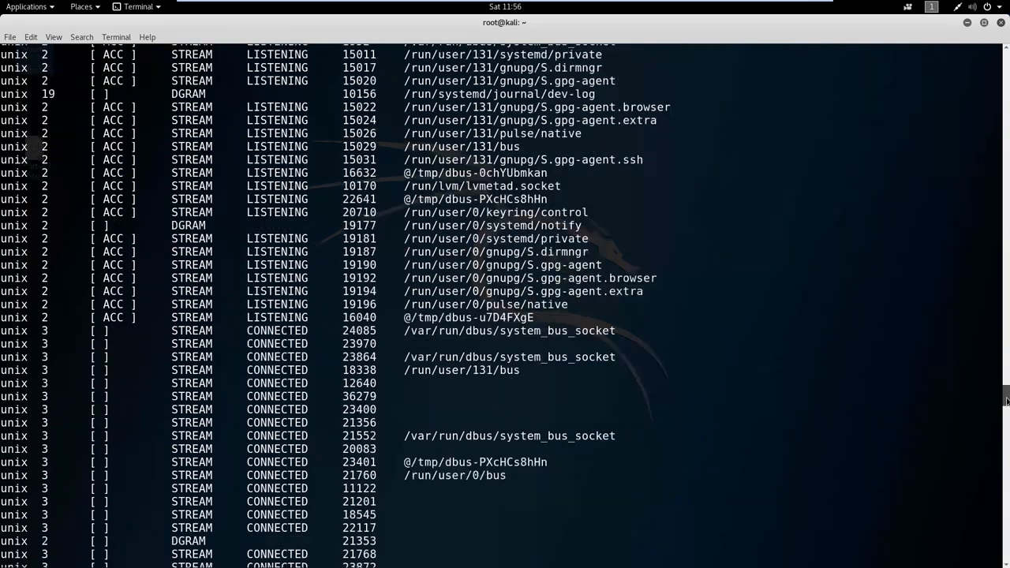
scroll("down", 3)
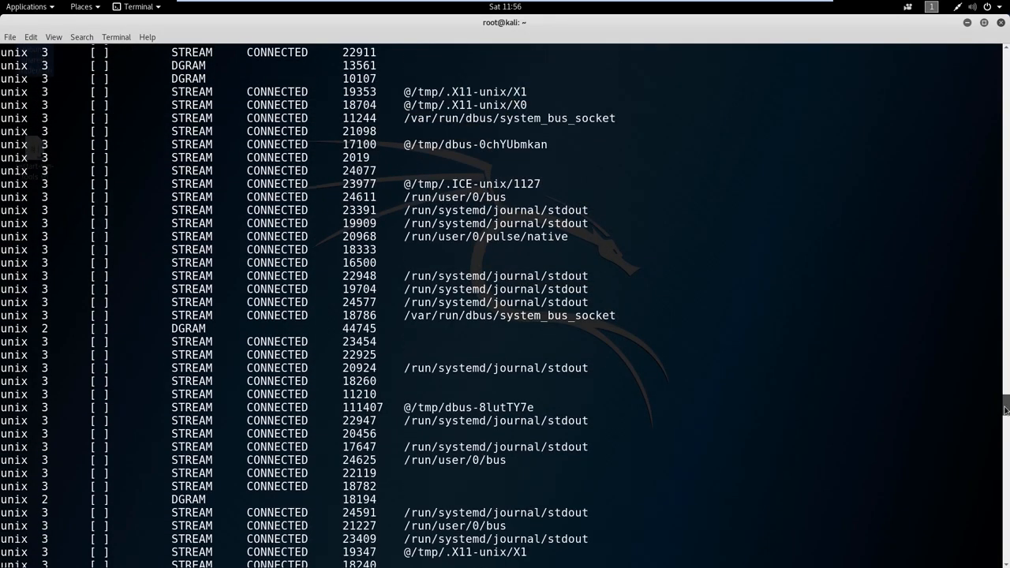
scroll("down", 3)
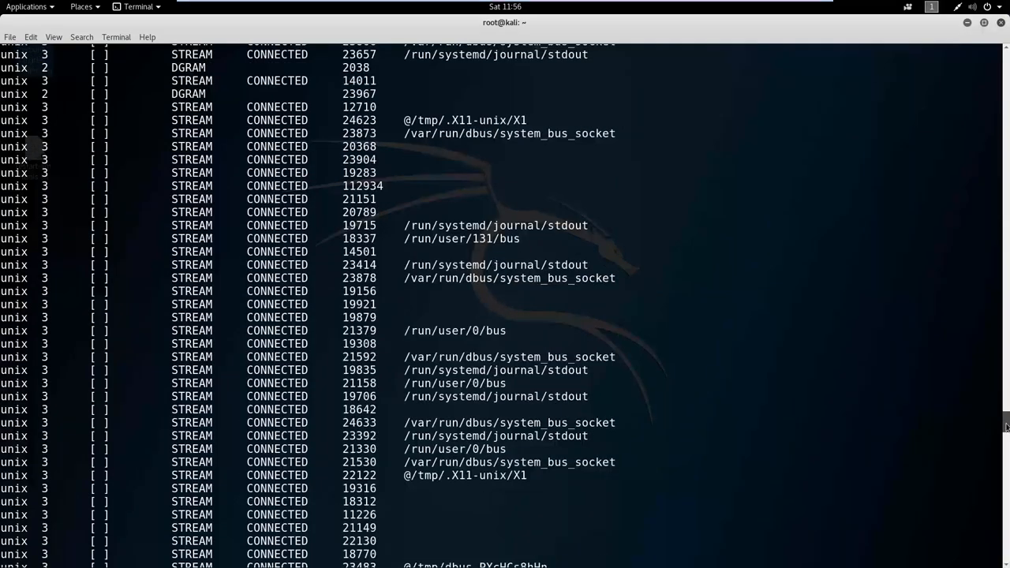
scroll("down", 3)
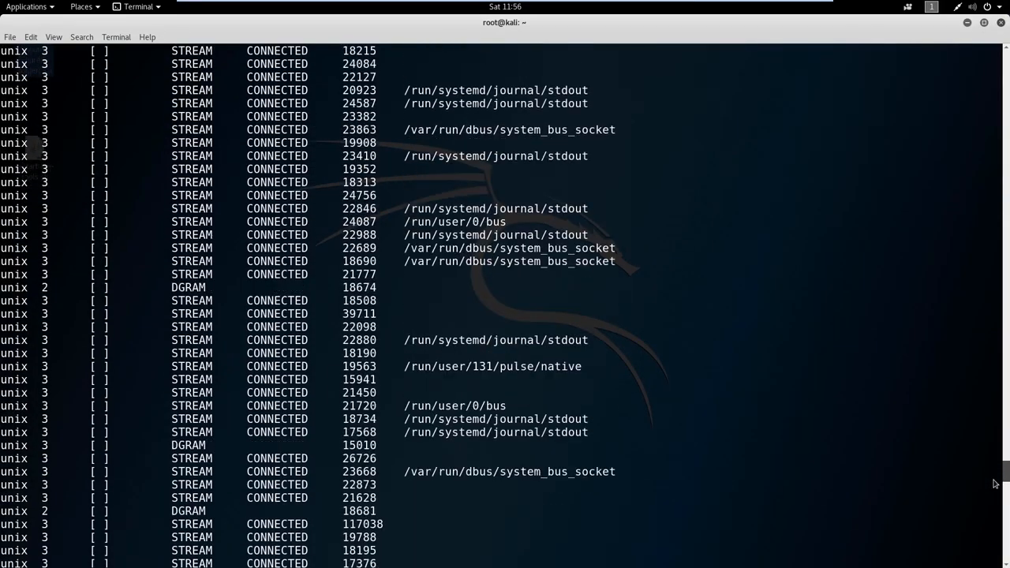
scroll("down", 3)
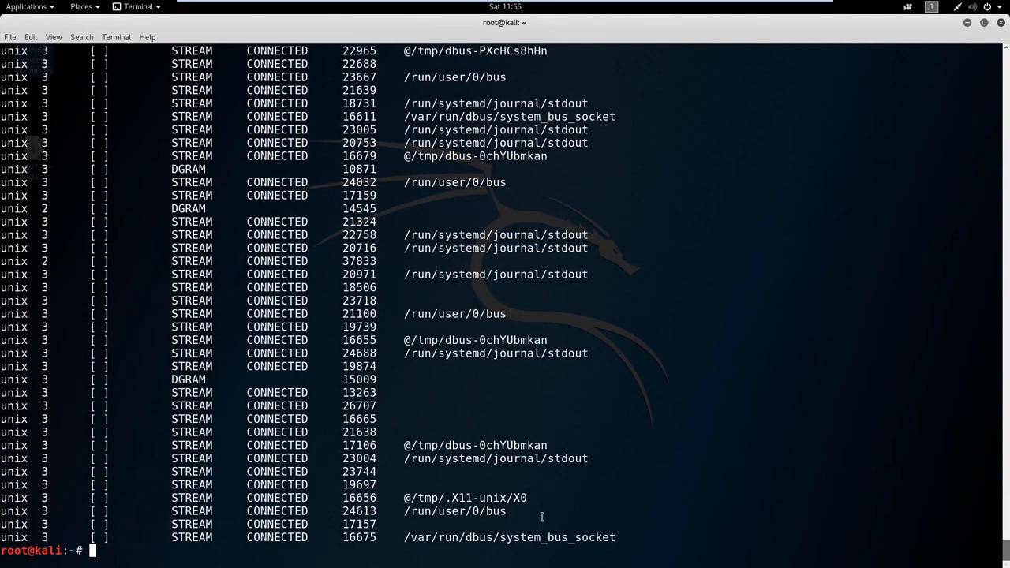
mouse_move(562, 308)
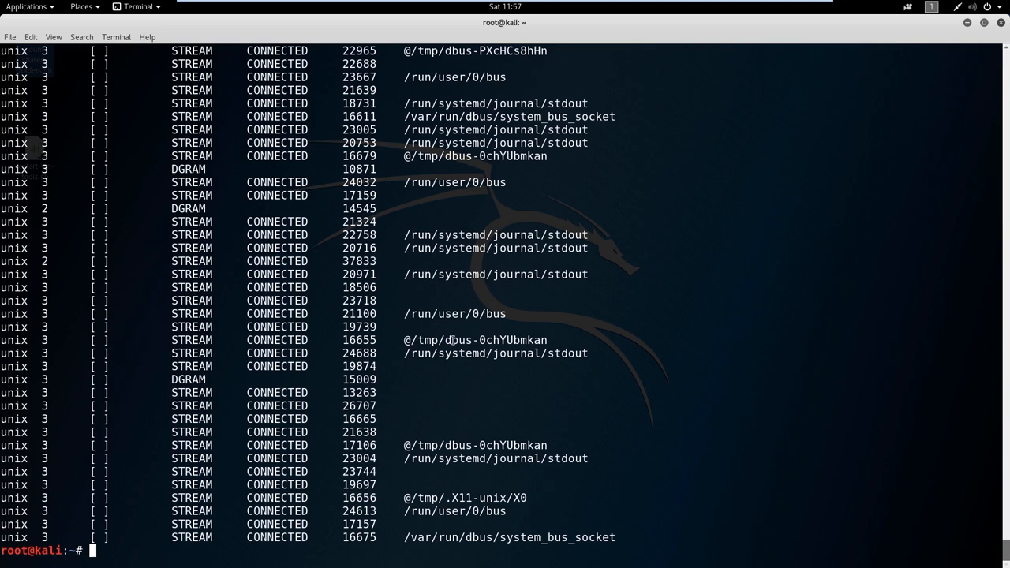
mouse_move(435, 262)
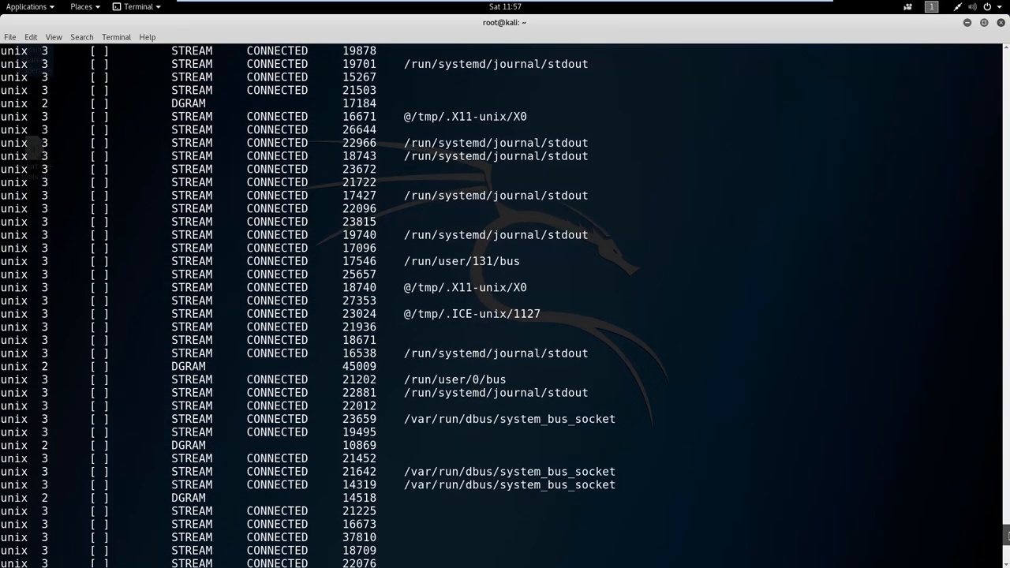
scroll("down", 3)
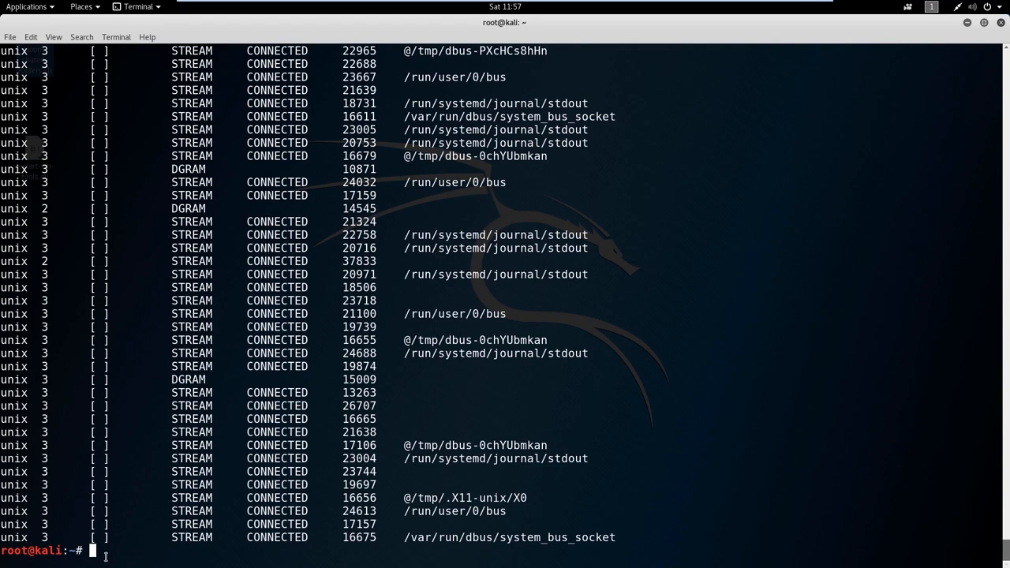
mouse_move(111, 559)
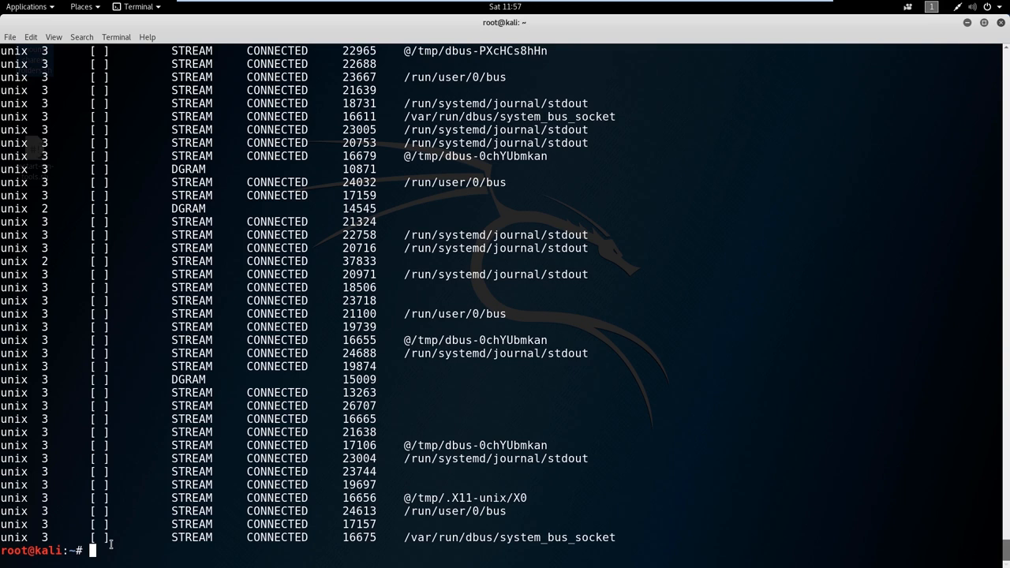
Step: Run route to print the kernel routing table and highlight the 192.168.134.0 destination
type("route")
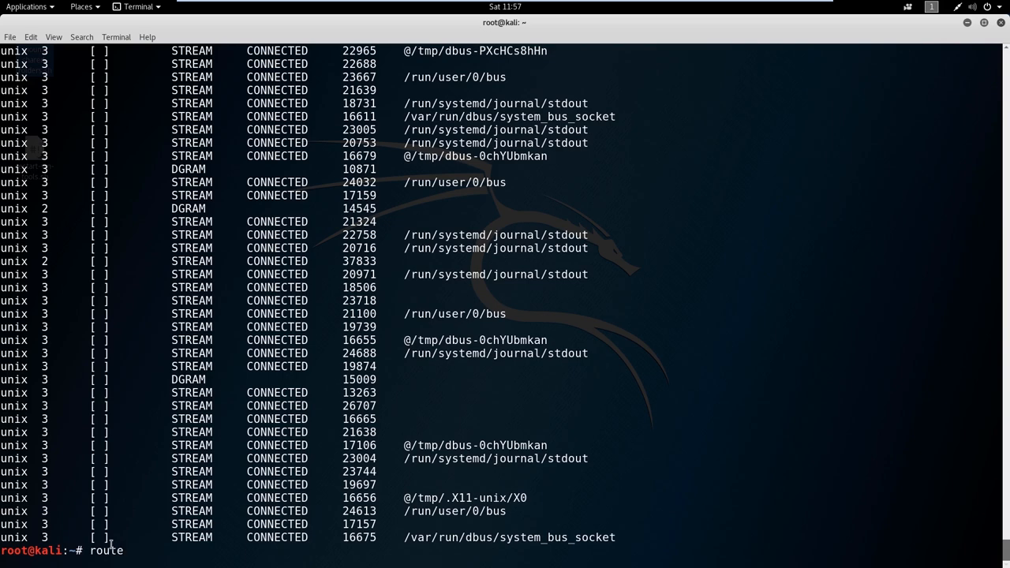
key("Return")
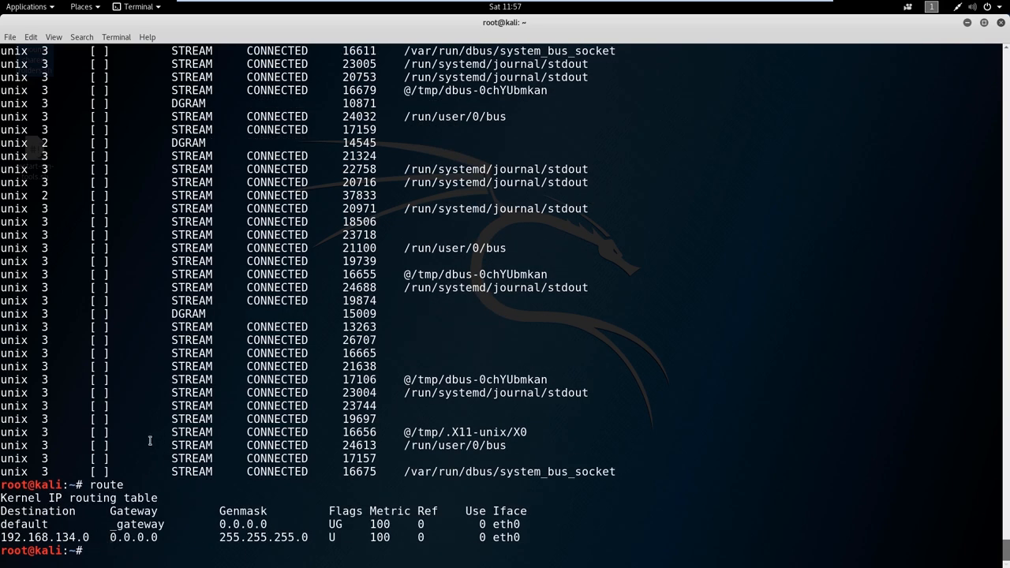
mouse_move(202, 490)
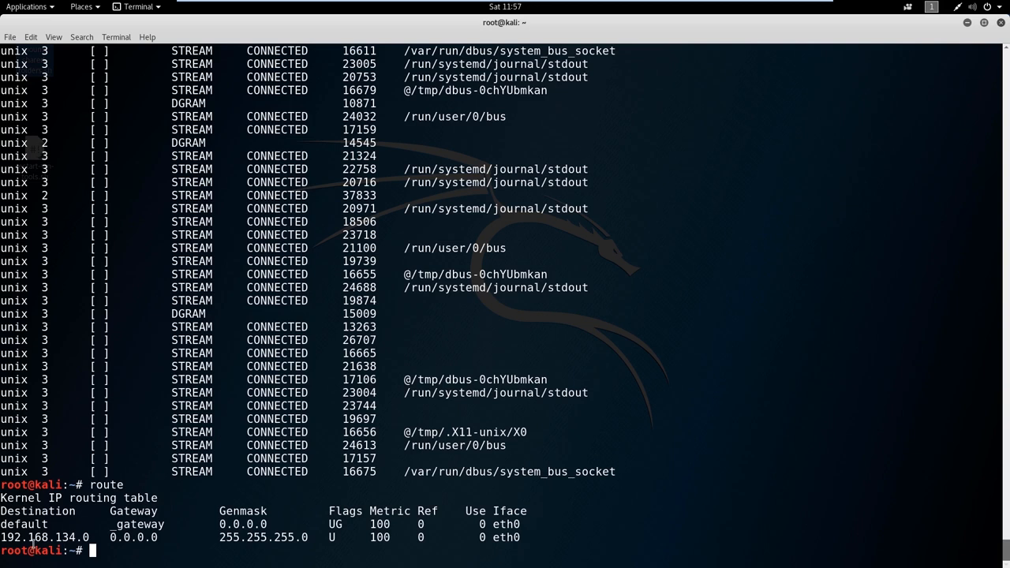
mouse_move(168, 546)
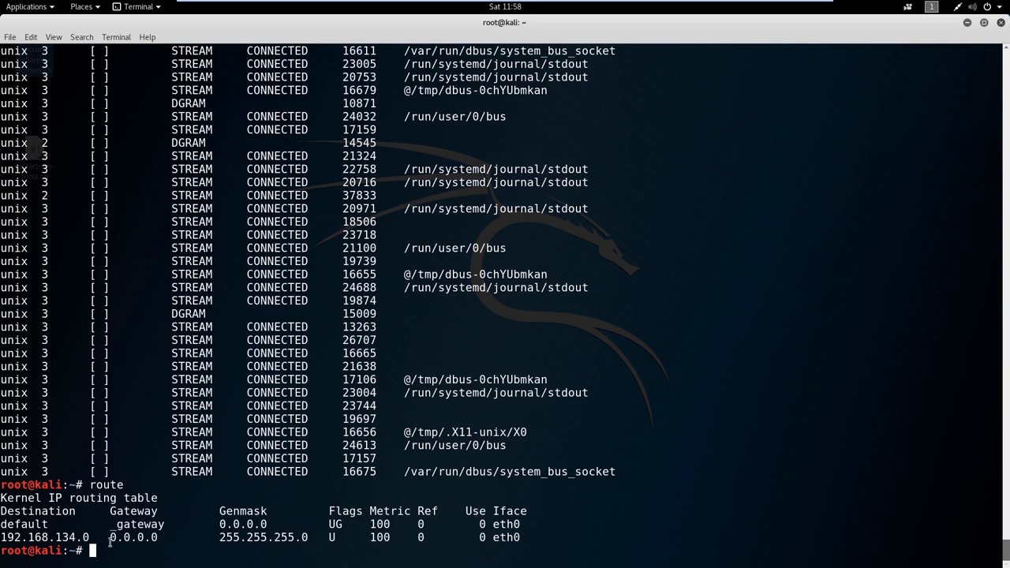
double_click(133, 538)
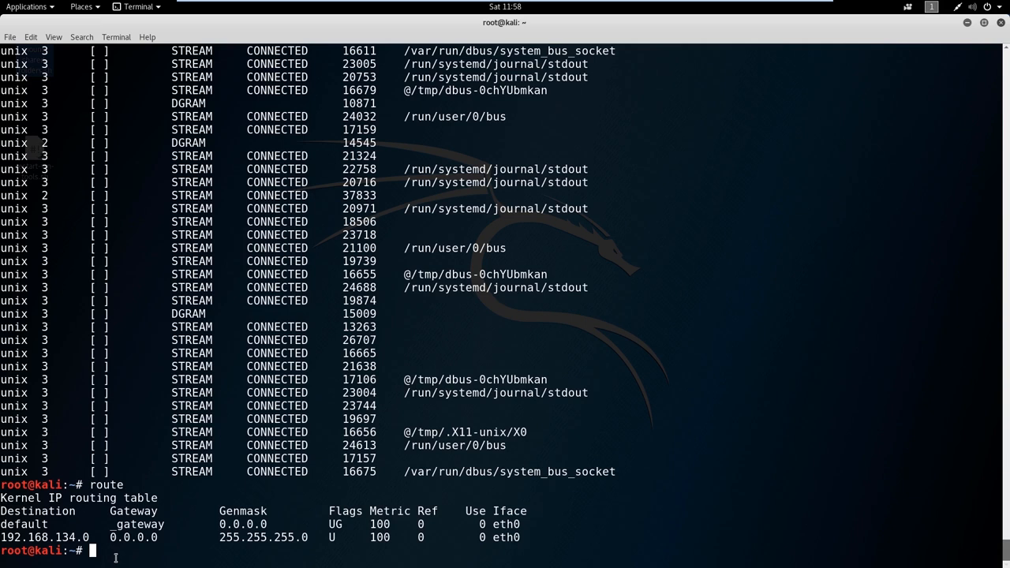
mouse_move(118, 543)
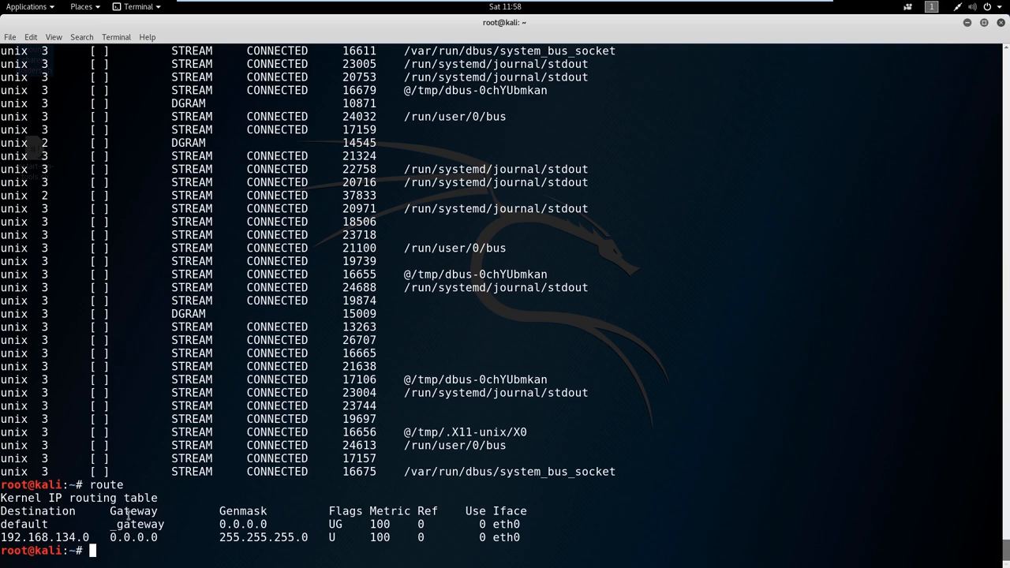
double_click(57, 542)
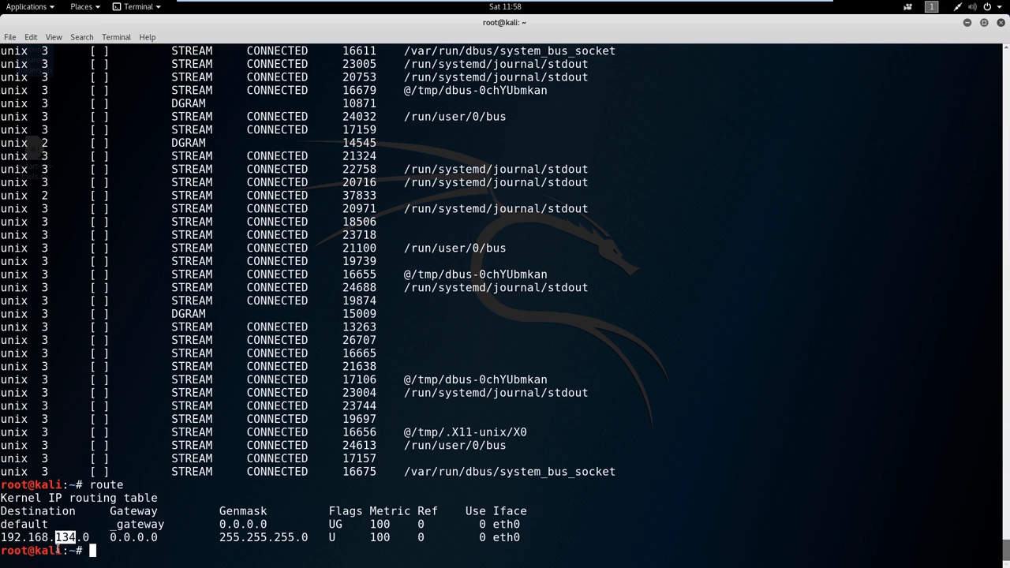